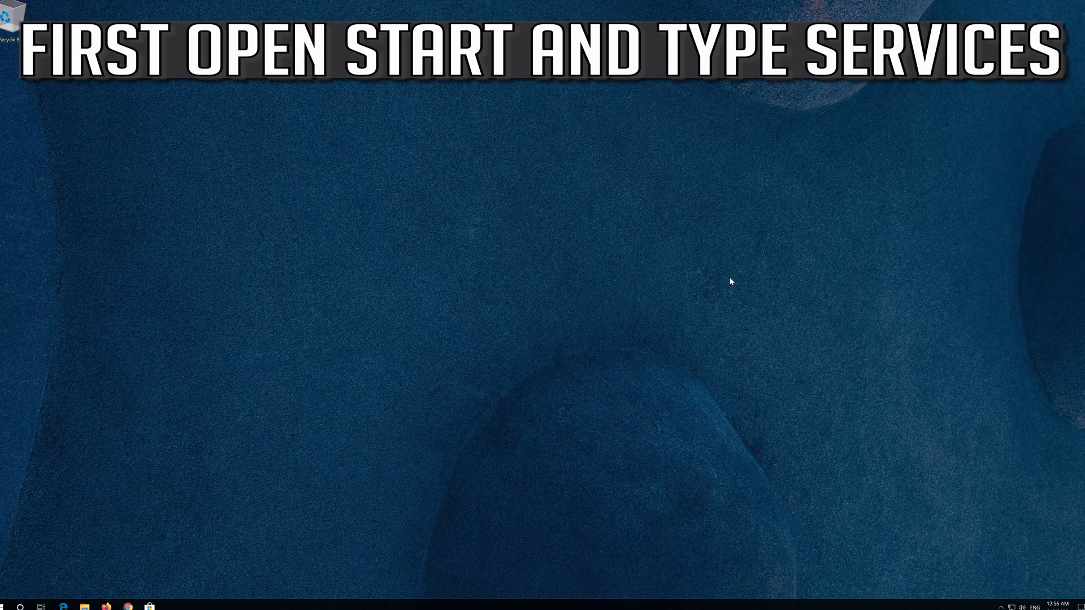
Step: Search the Start menu for 'services' to launch the Services console
{"action": "type", "text": "servic"}
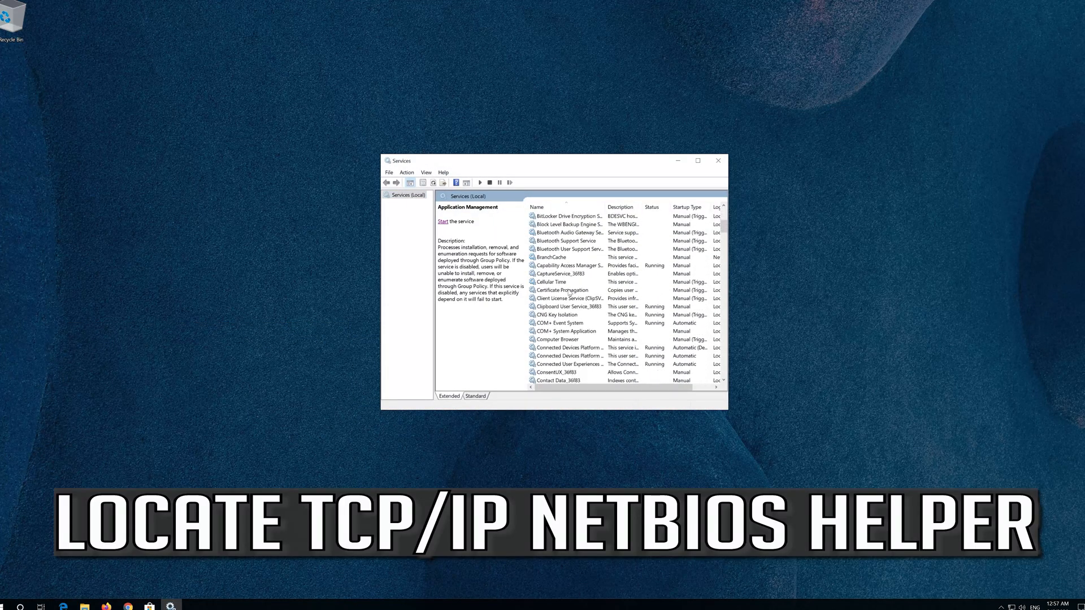
Step: Scroll the services list down and select the TCP/IP NetBIOS Helper service
{"action": "scroll", "scroll_direction": "down", "scroll_amount": 3}
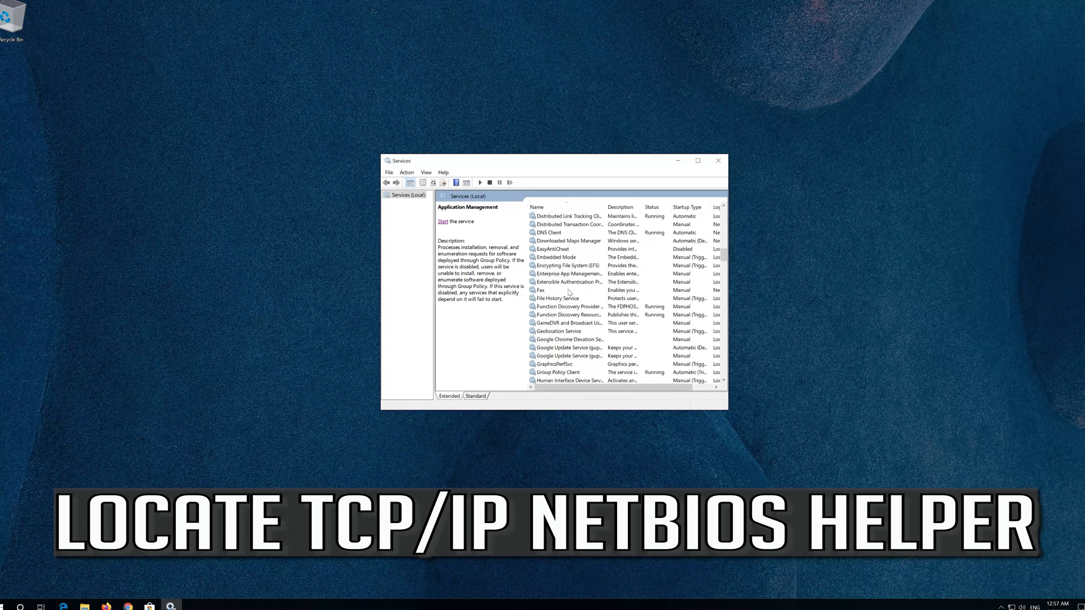
{"action": "scroll", "scroll_direction": "down", "scroll_amount": 3}
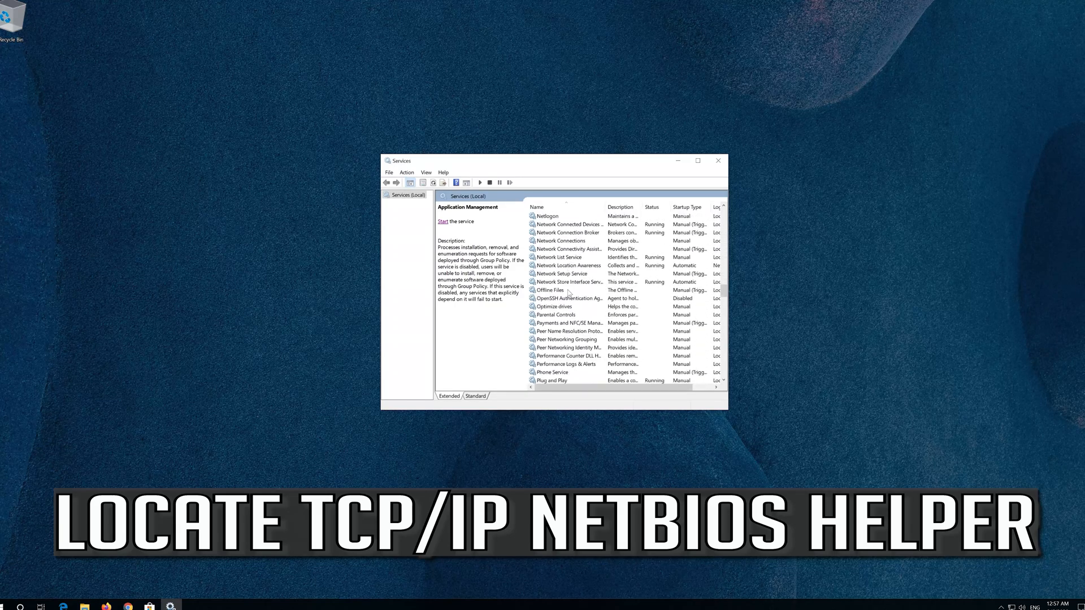
{"action": "scroll", "scroll_direction": "down", "scroll_amount": 3}
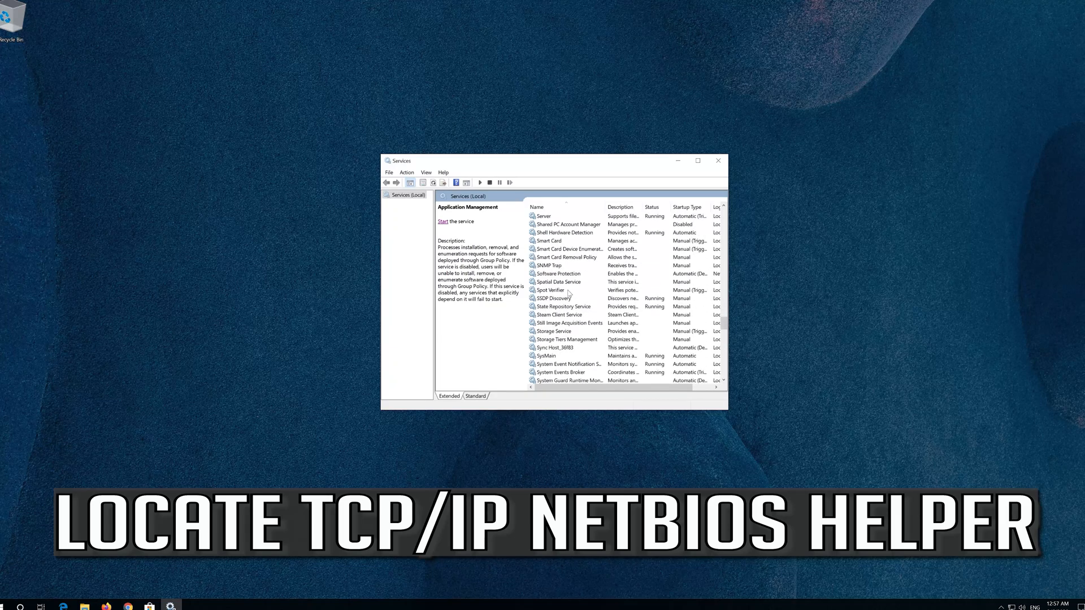
{"action": "scroll", "scroll_direction": "down", "scroll_amount": 3}
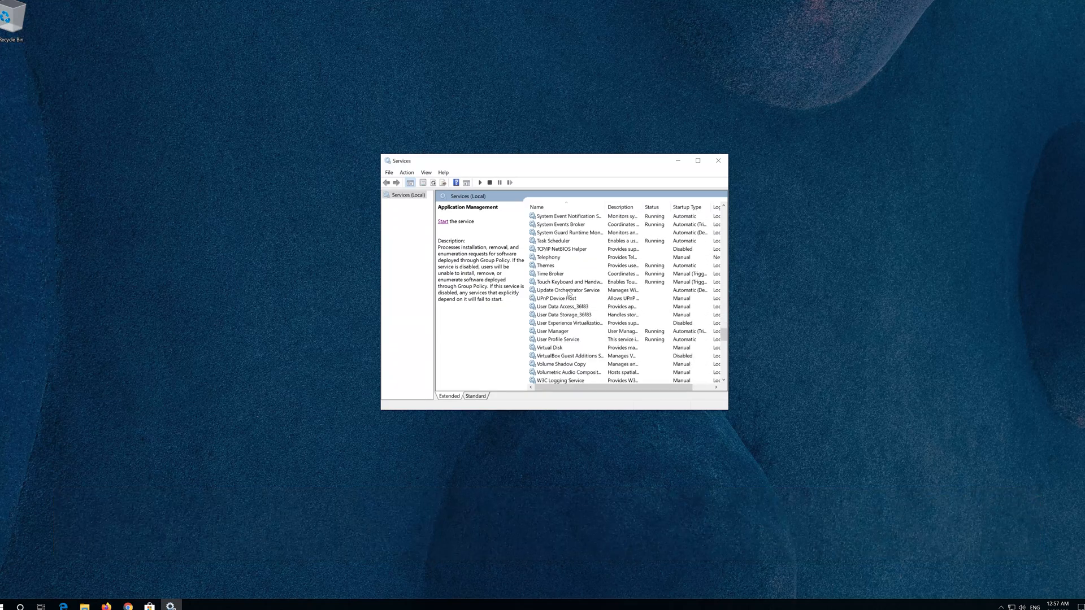
{"action": "left_click", "coordinate": [561, 273]}
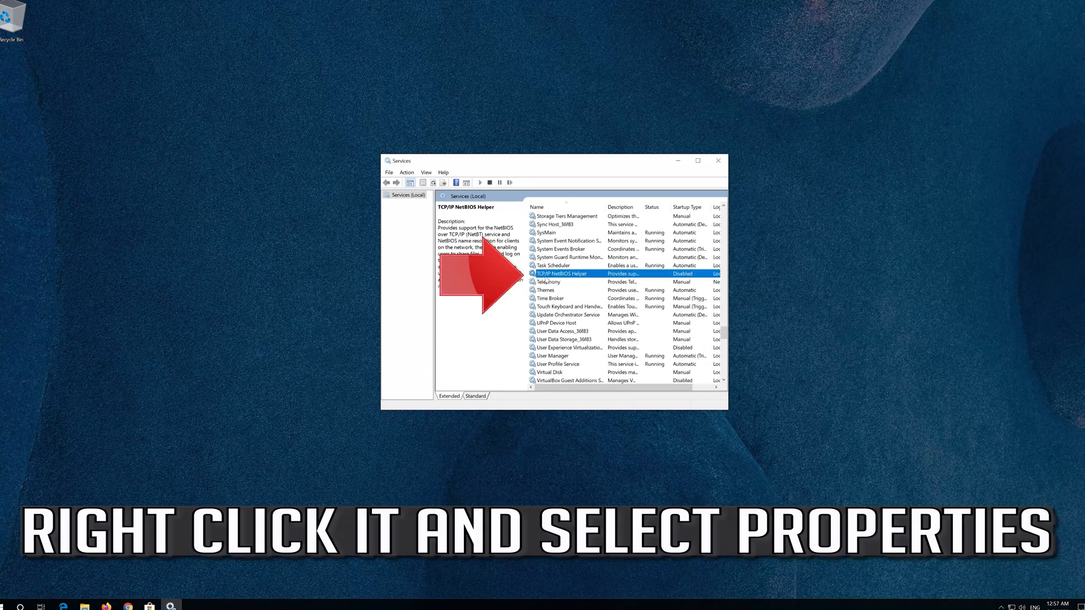
{"action": "mouse_move", "coordinate": [643, 278]}
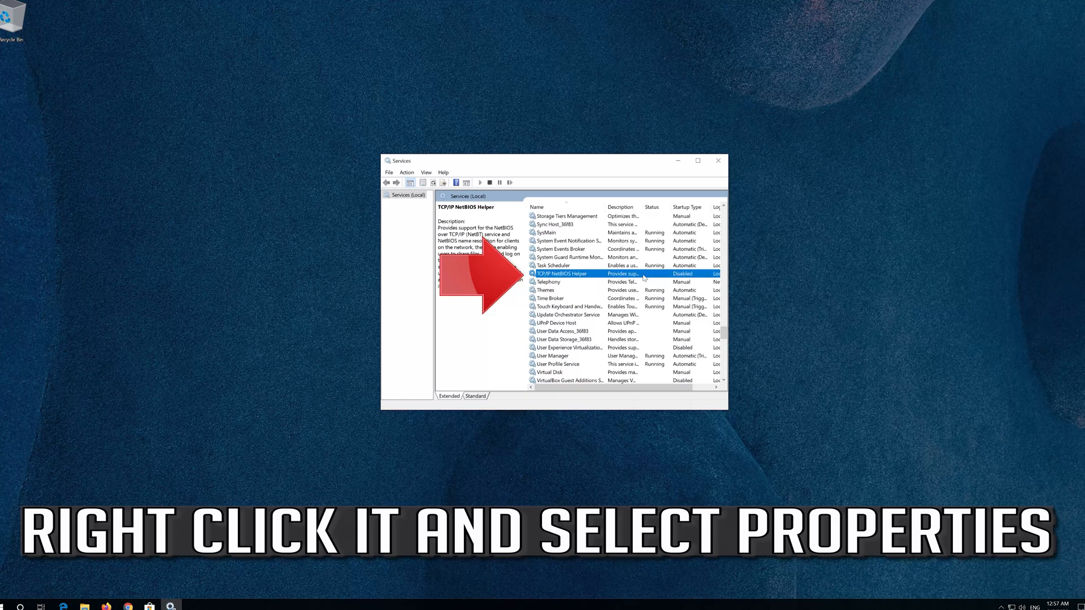
Step: Set the TCP/IP NetBIOS Helper startup type to Automatic in its Properties and apply it
{"action": "right_click", "coordinate": [560, 274]}
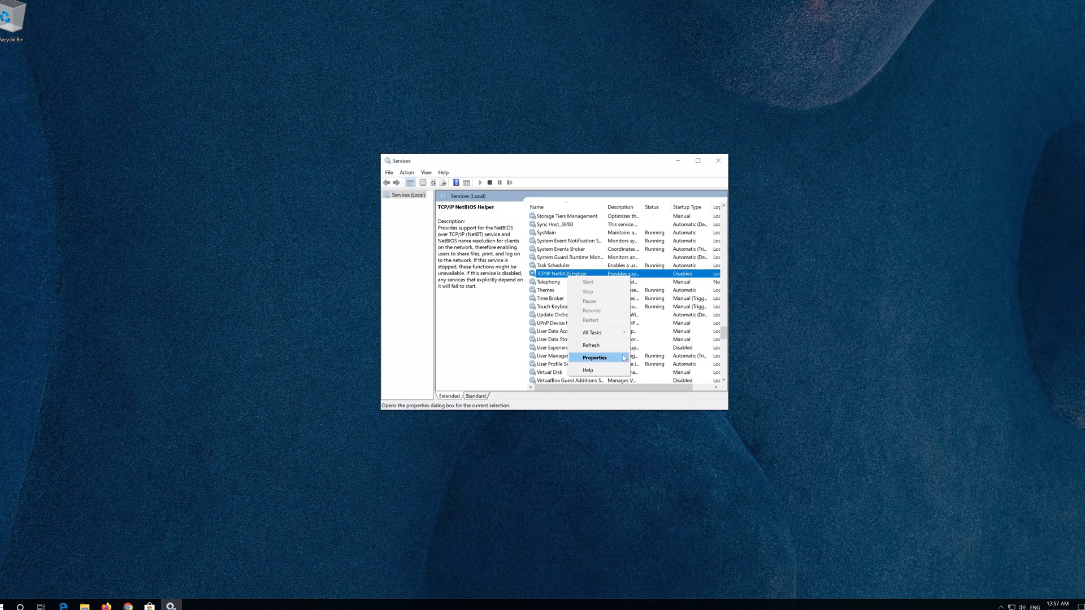
{"action": "left_click", "coordinate": [593, 358]}
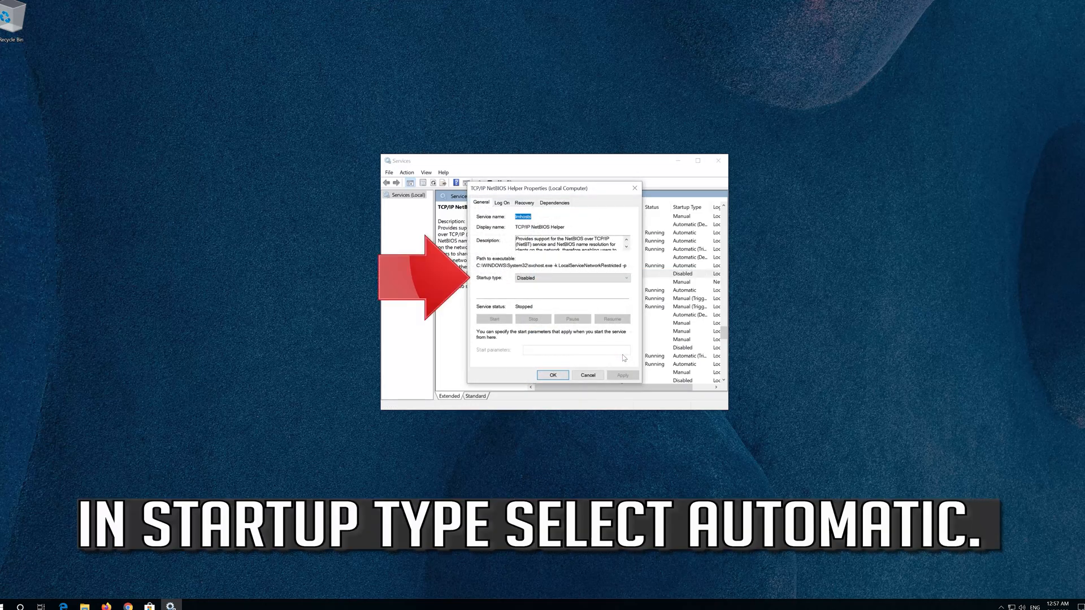
{"action": "left_click", "coordinate": [570, 278]}
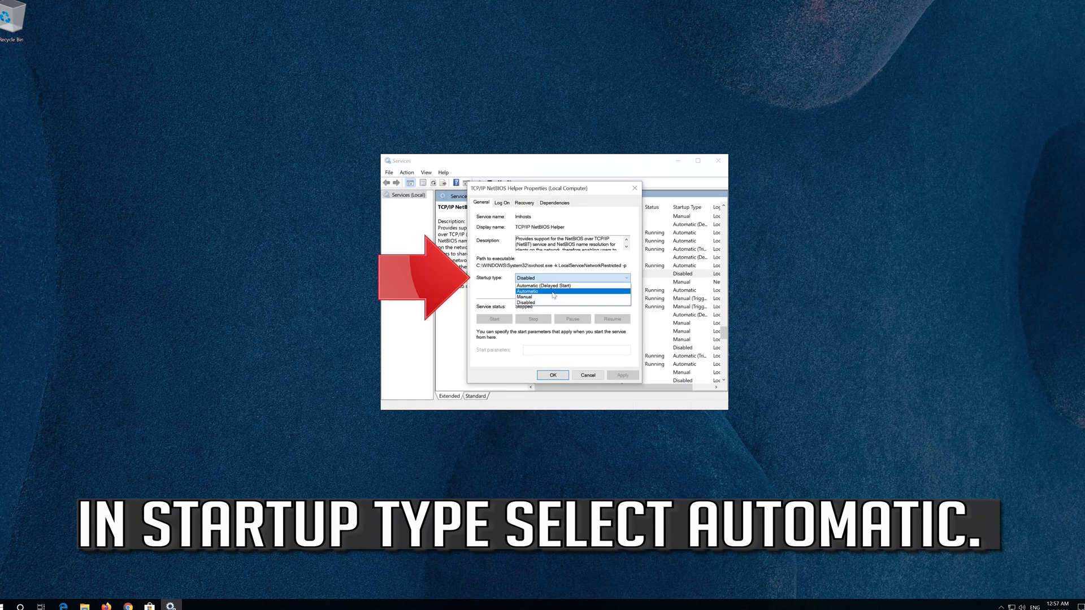
{"action": "left_click", "coordinate": [526, 291]}
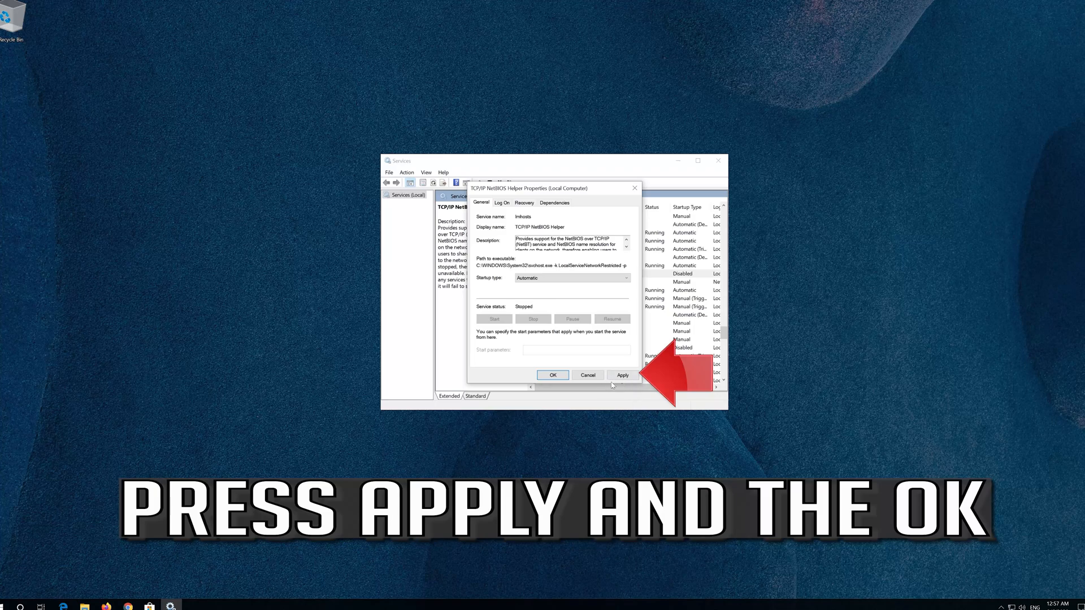
{"action": "left_click", "coordinate": [622, 375]}
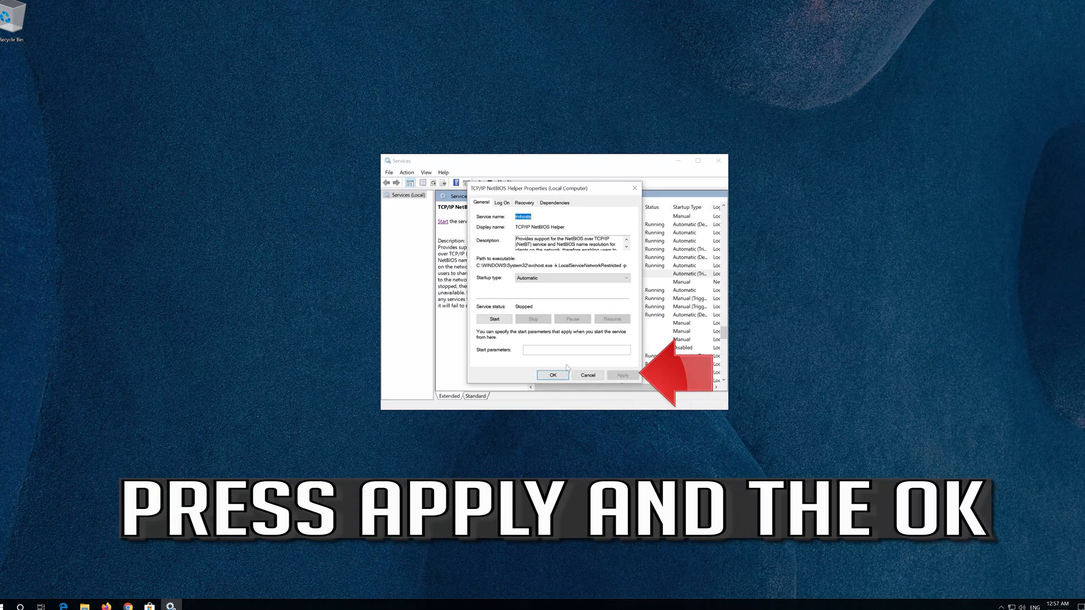
{"action": "left_click", "coordinate": [552, 375]}
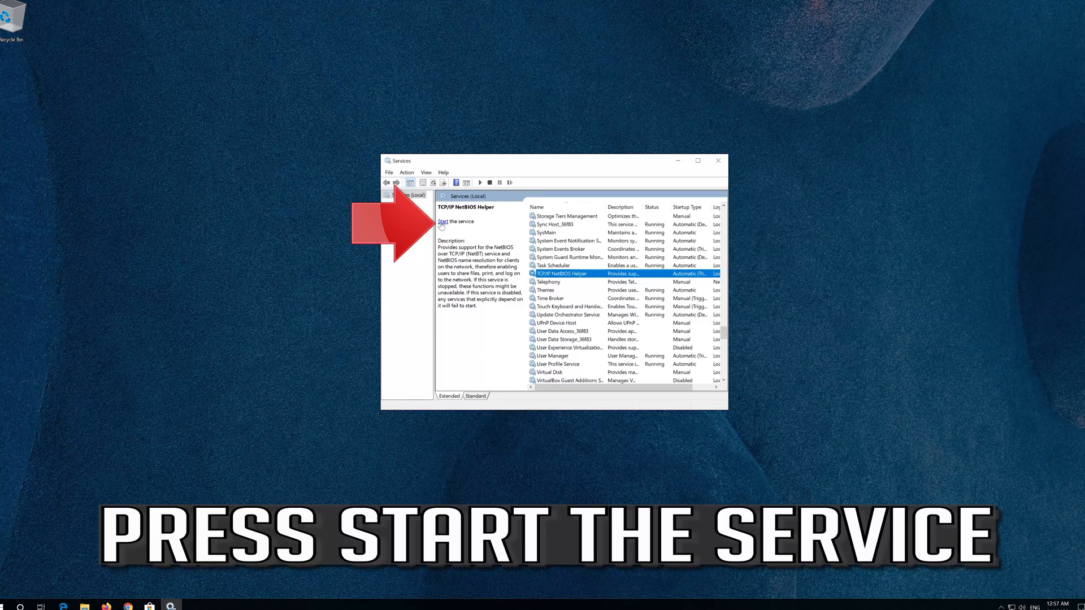
Step: Start the TCP/IP NetBIOS Helper service from the description pane link
{"action": "left_click", "coordinate": [445, 221]}
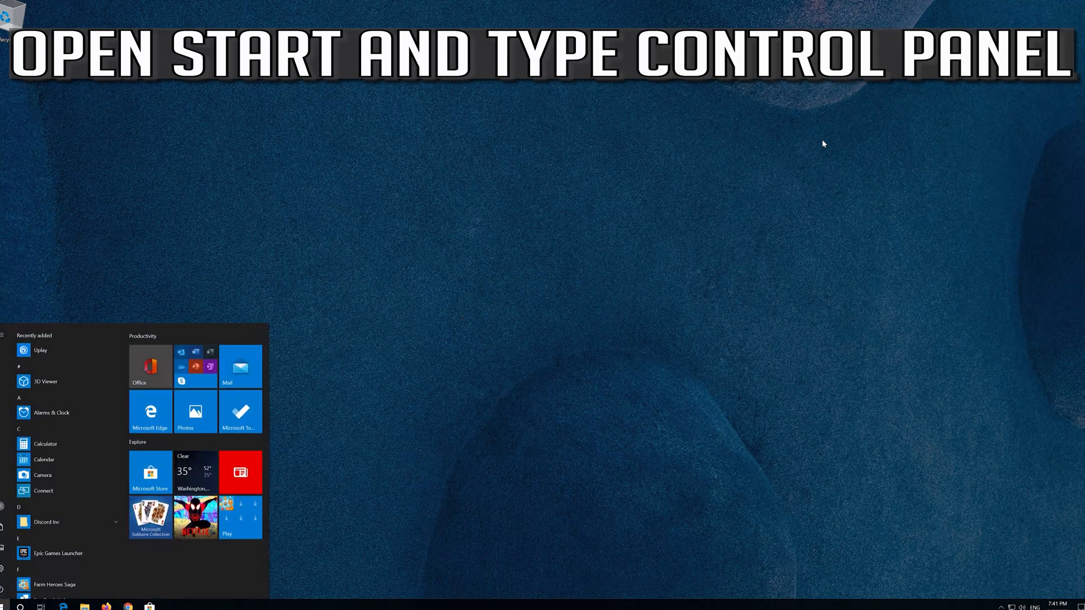
Step: Search the Start menu for 'control panel' and launch Control Panel
{"action": "type", "text": "control"}
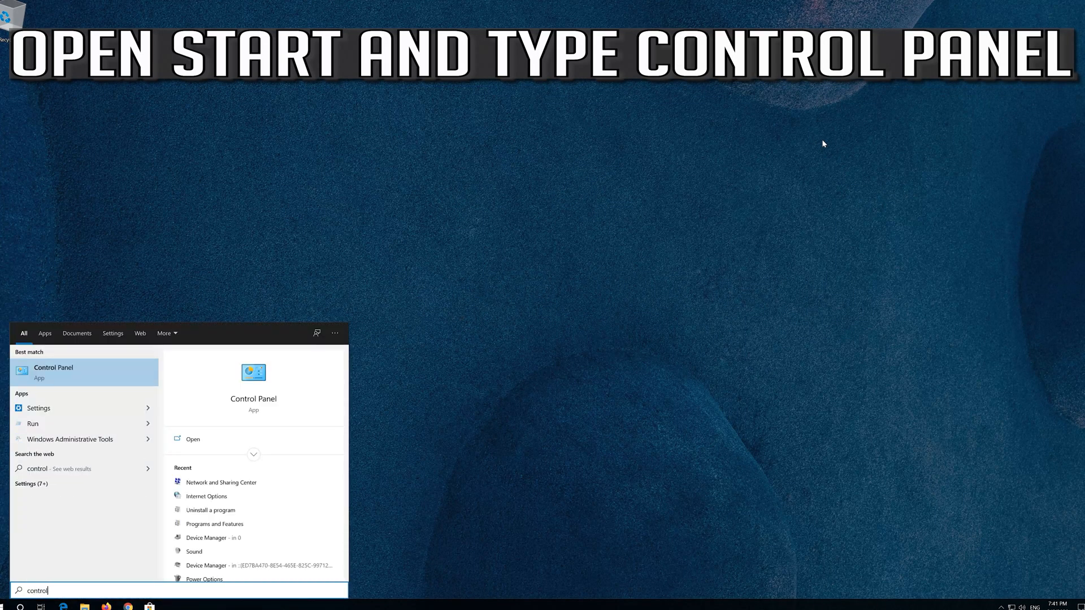
{"action": "type", "text": "panel"}
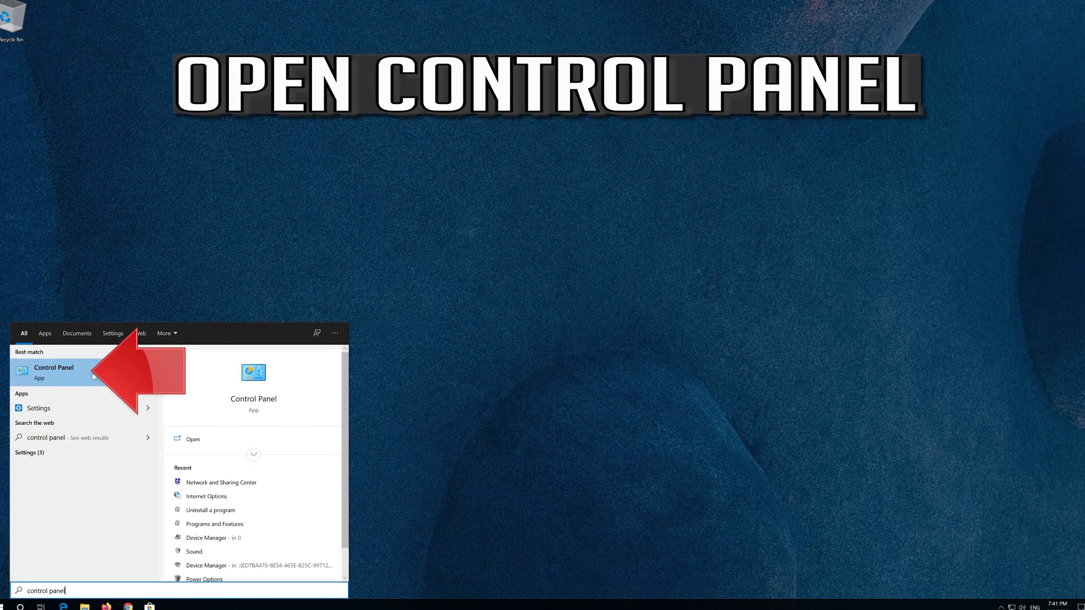
{"action": "left_click", "coordinate": [55, 372]}
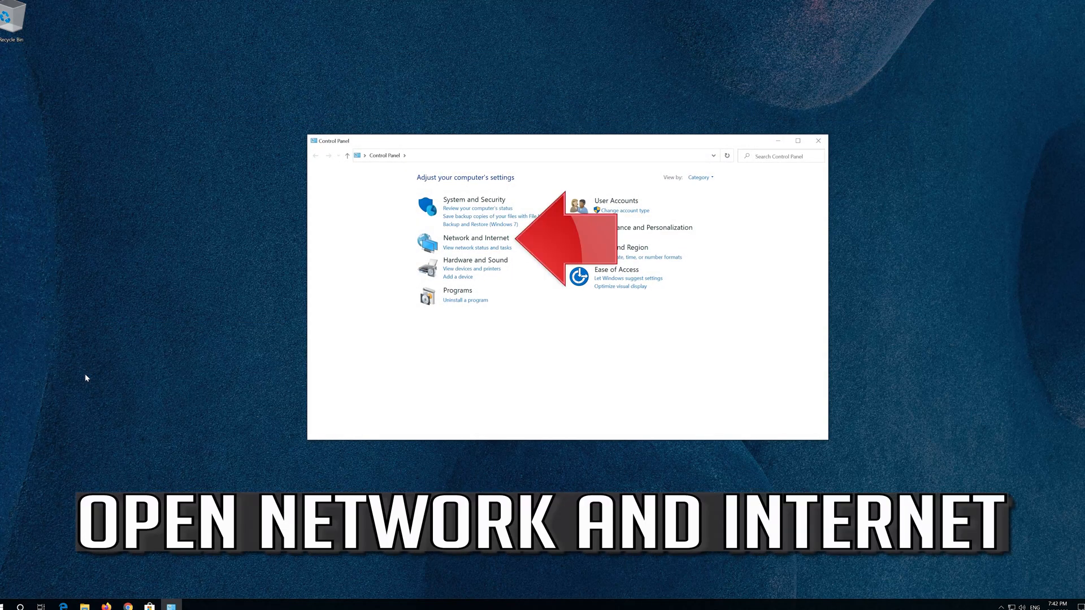
{"action": "mouse_move", "coordinate": [475, 238]}
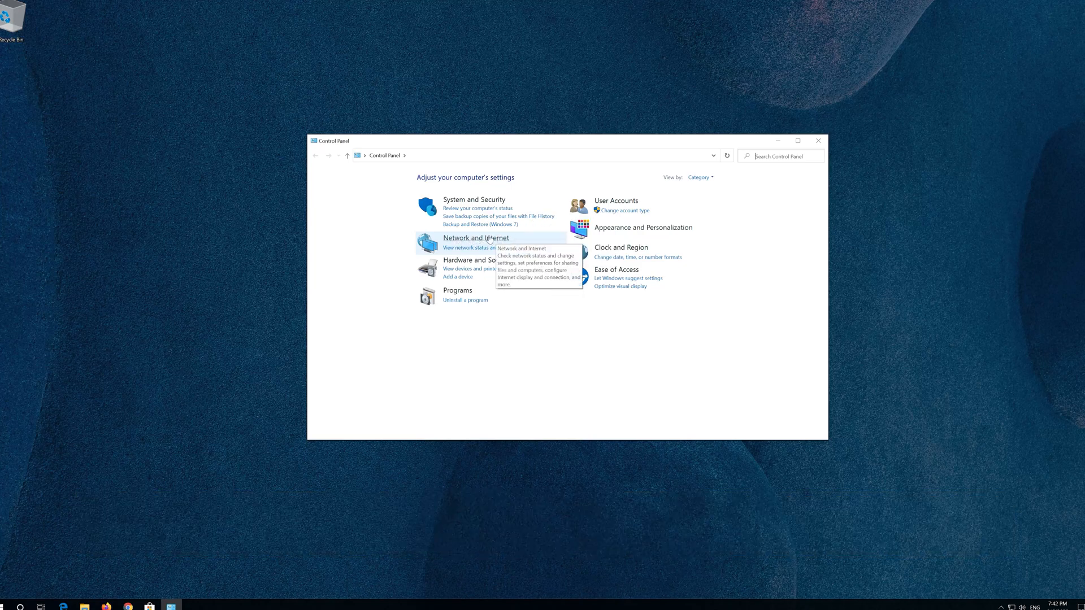
{"action": "mouse_move", "coordinate": [482, 240]}
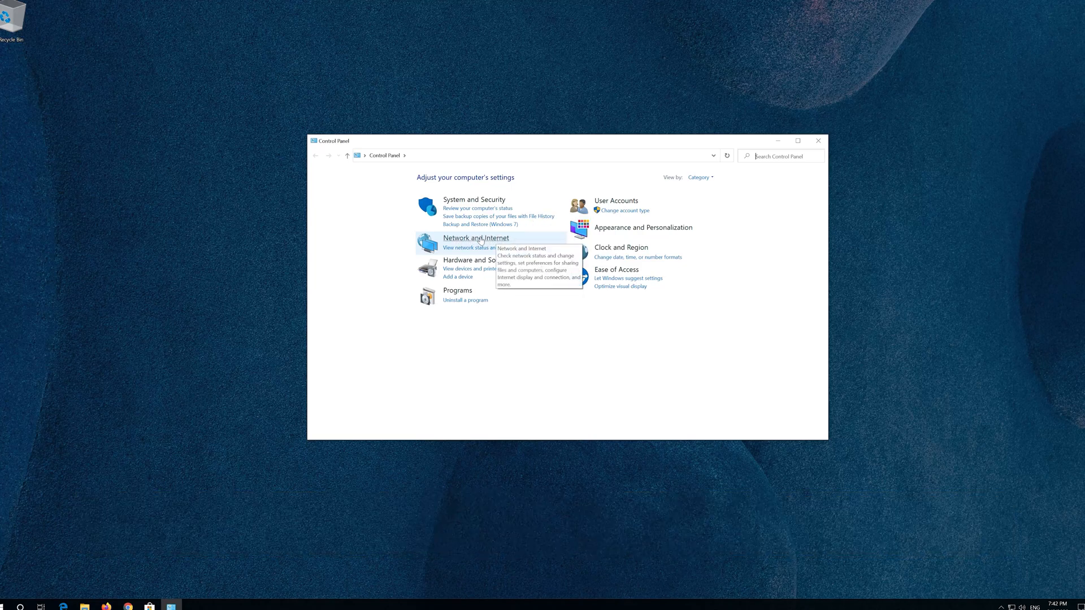
Step: Go through Network and Internet to the Network and Sharing Center
{"action": "left_click", "coordinate": [476, 238]}
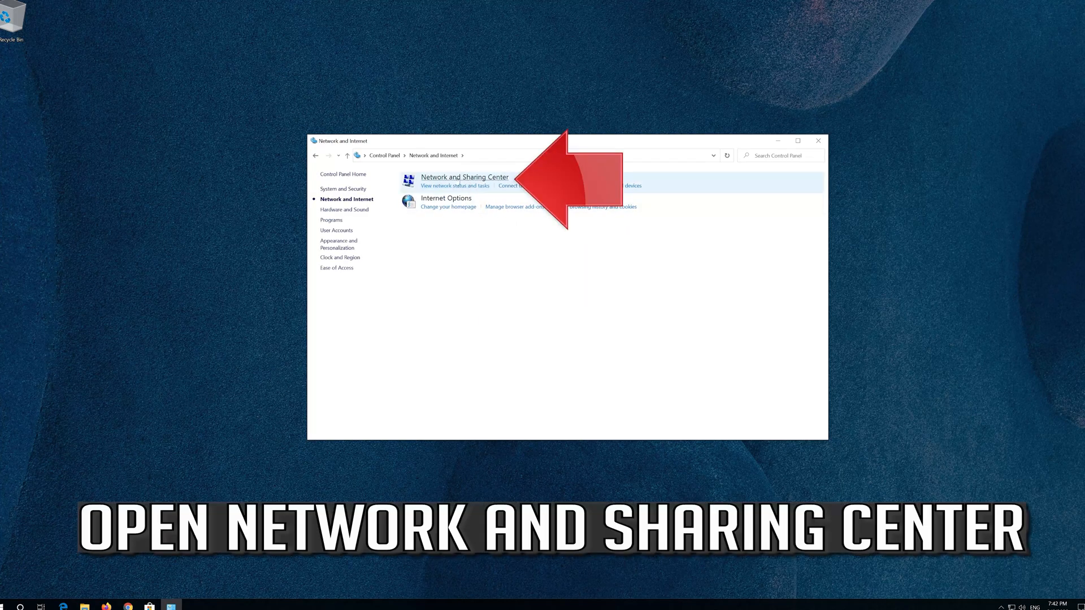
{"action": "mouse_move", "coordinate": [463, 178]}
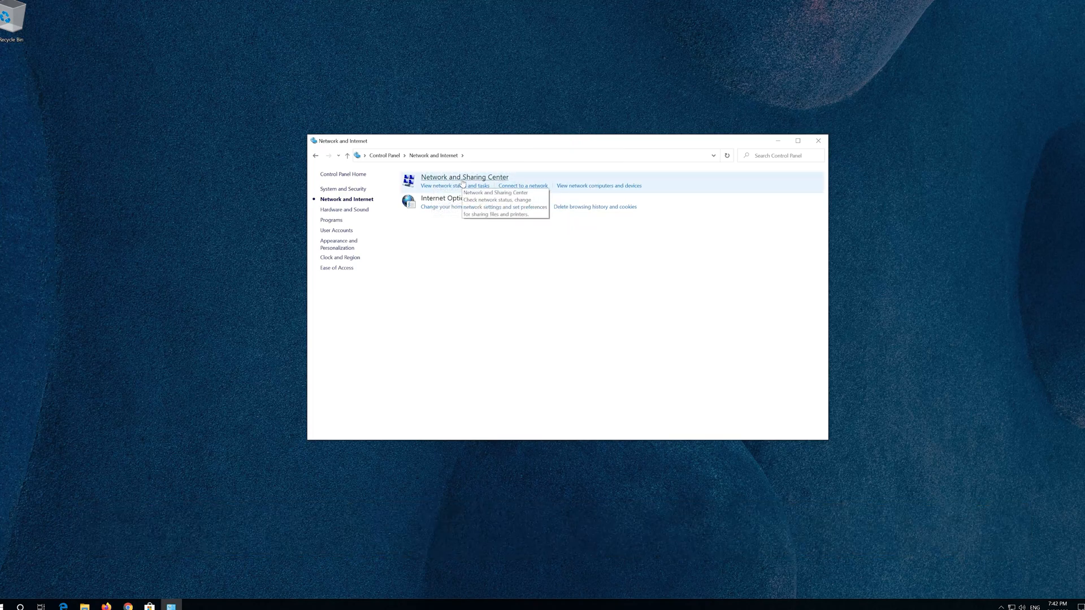
{"action": "left_click", "coordinate": [464, 178]}
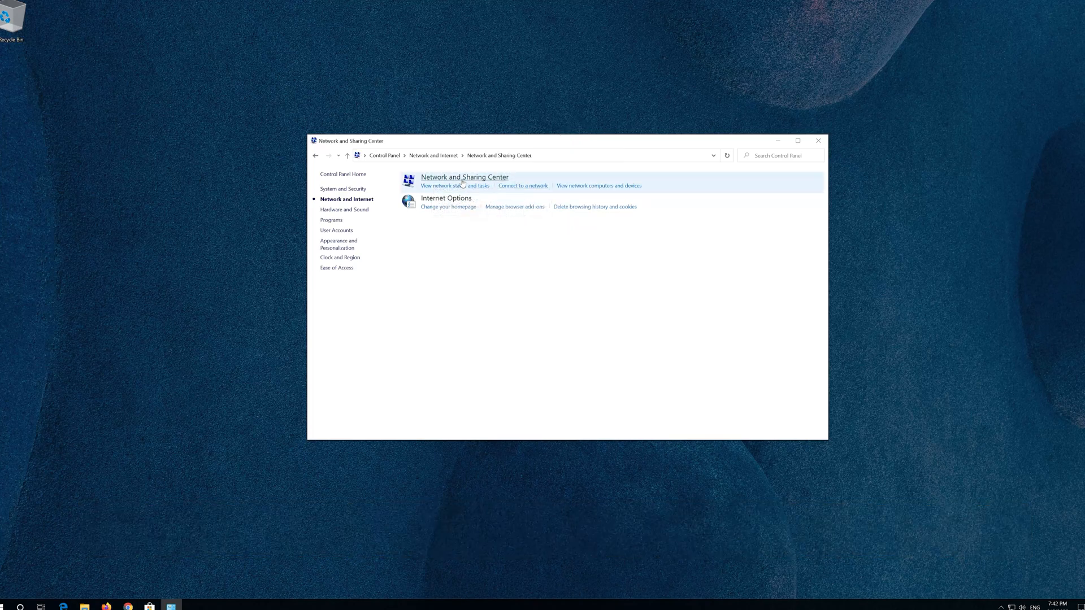
Step: From the Ethernet status, reach the adapter properties and the Internet Protocol Version 4 (TCP/IPv4) properties
{"action": "left_click", "coordinate": [464, 177]}
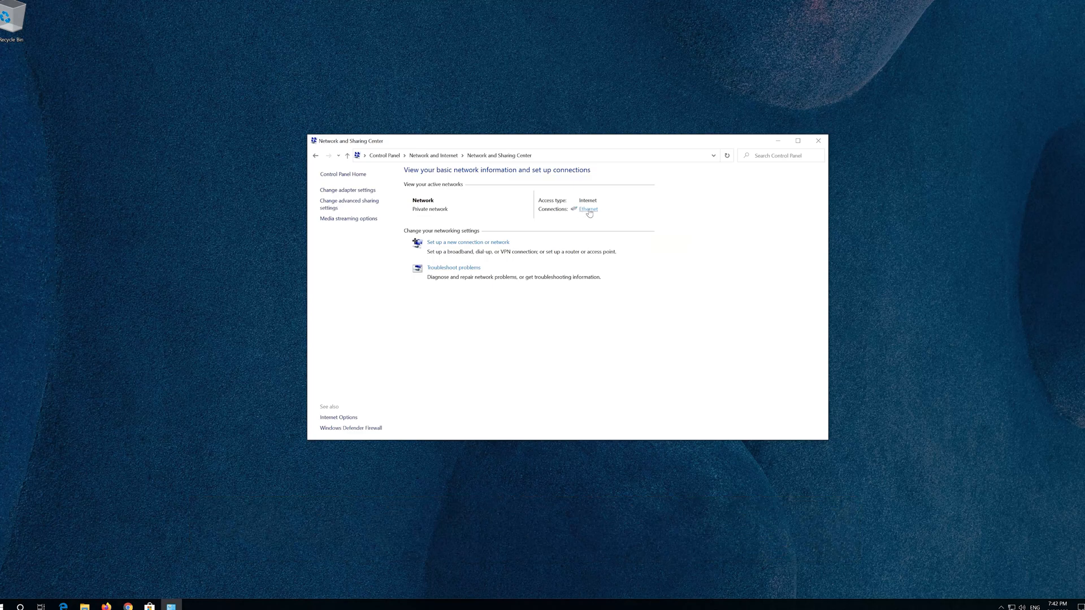
{"action": "left_click", "coordinate": [588, 209]}
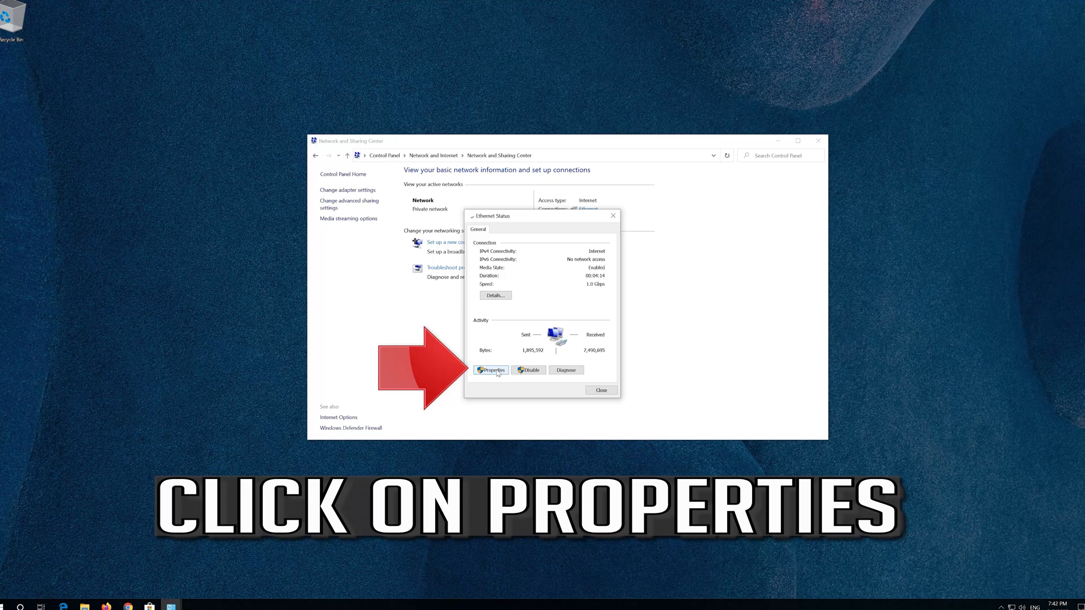
{"action": "left_click", "coordinate": [491, 370]}
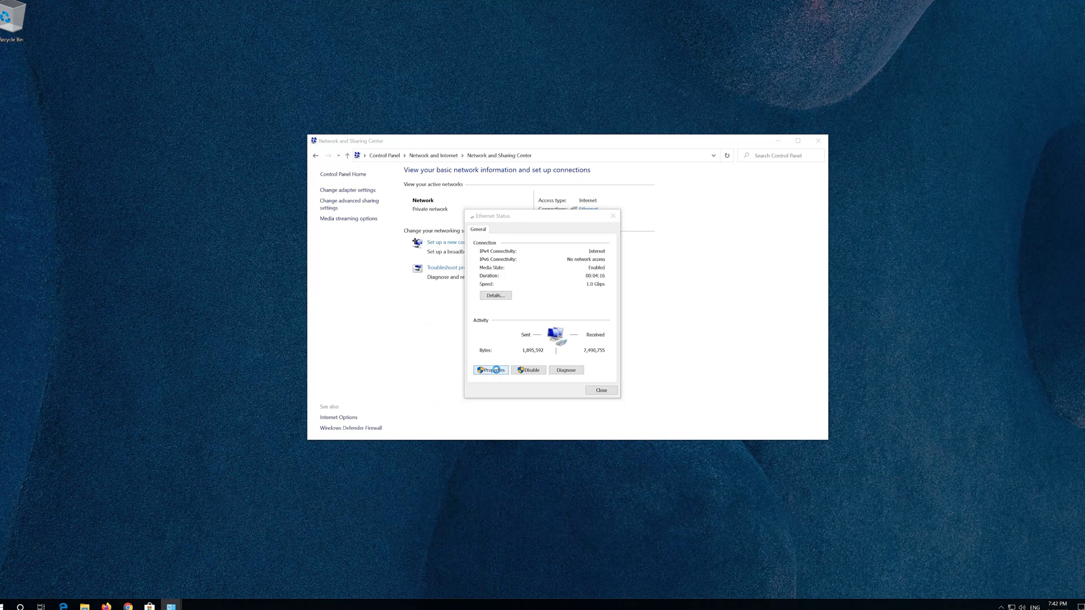
{"action": "left_click", "coordinate": [490, 369]}
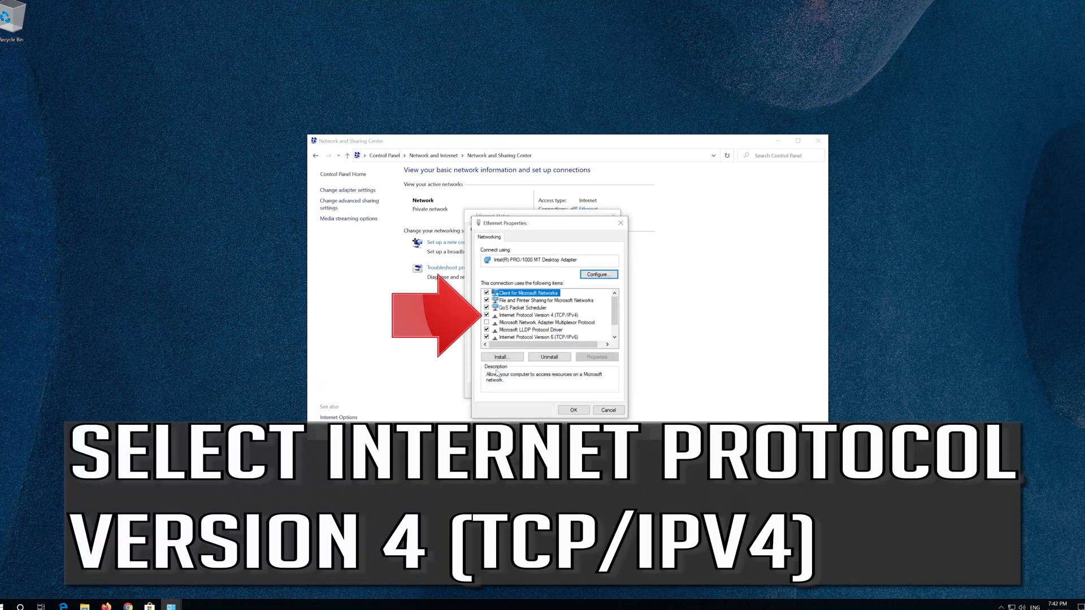
{"action": "left_click", "coordinate": [540, 315]}
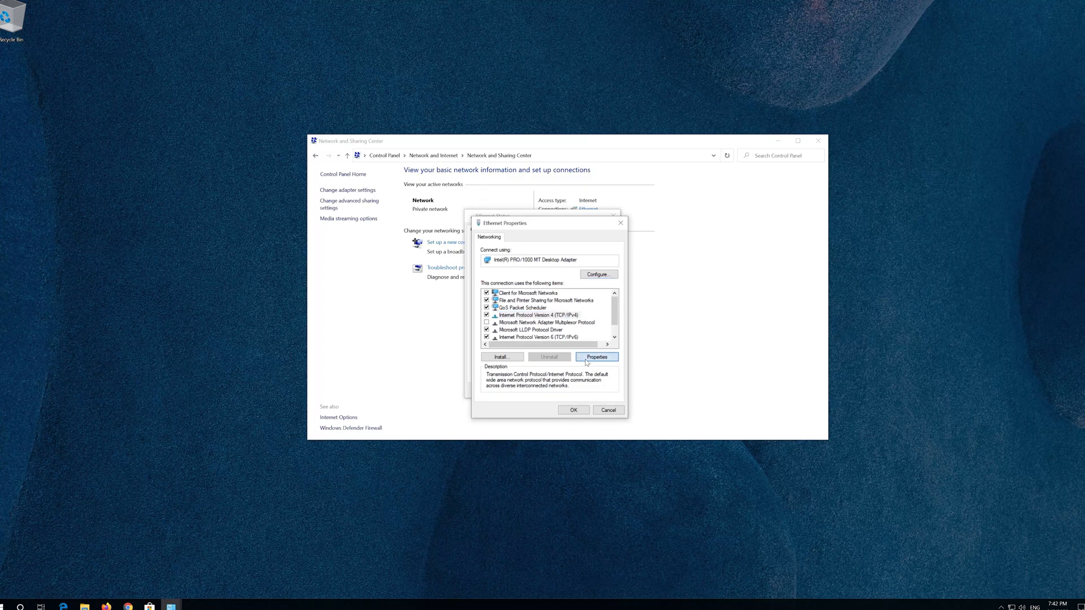
{"action": "left_click", "coordinate": [597, 356]}
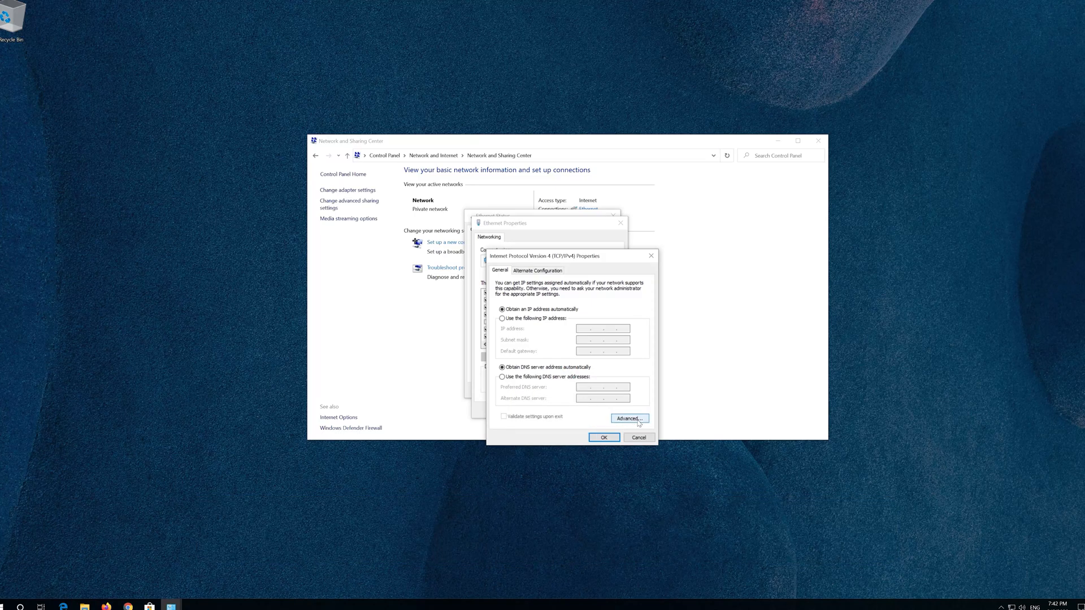
Step: In Advanced TCP/IP Settings' WINS section, enable NetBIOS over TCP/IP and confirm
{"action": "left_click", "coordinate": [627, 419]}
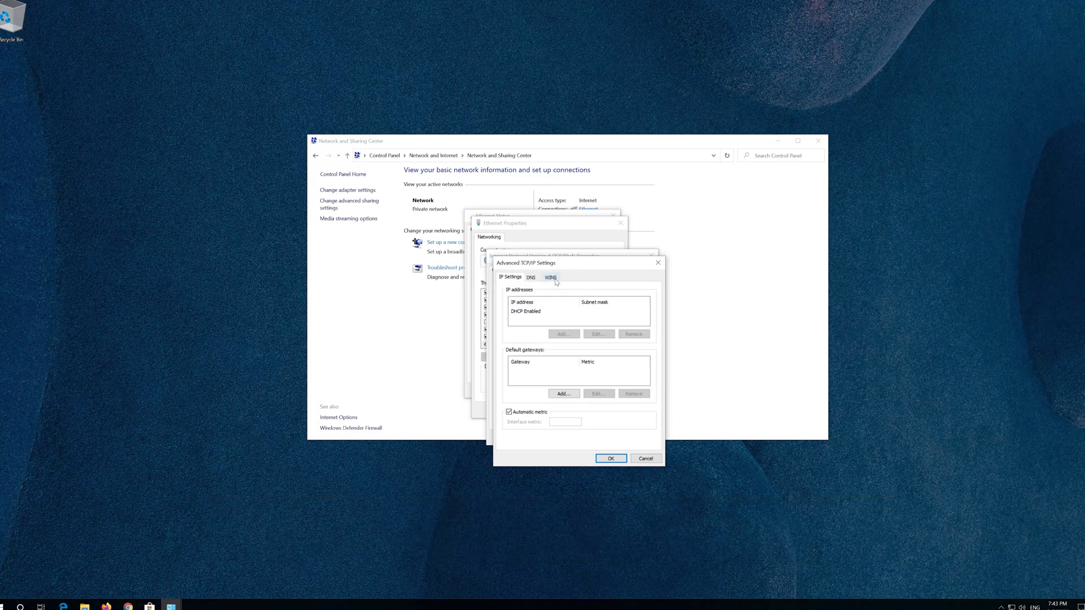
{"action": "left_click", "coordinate": [550, 278]}
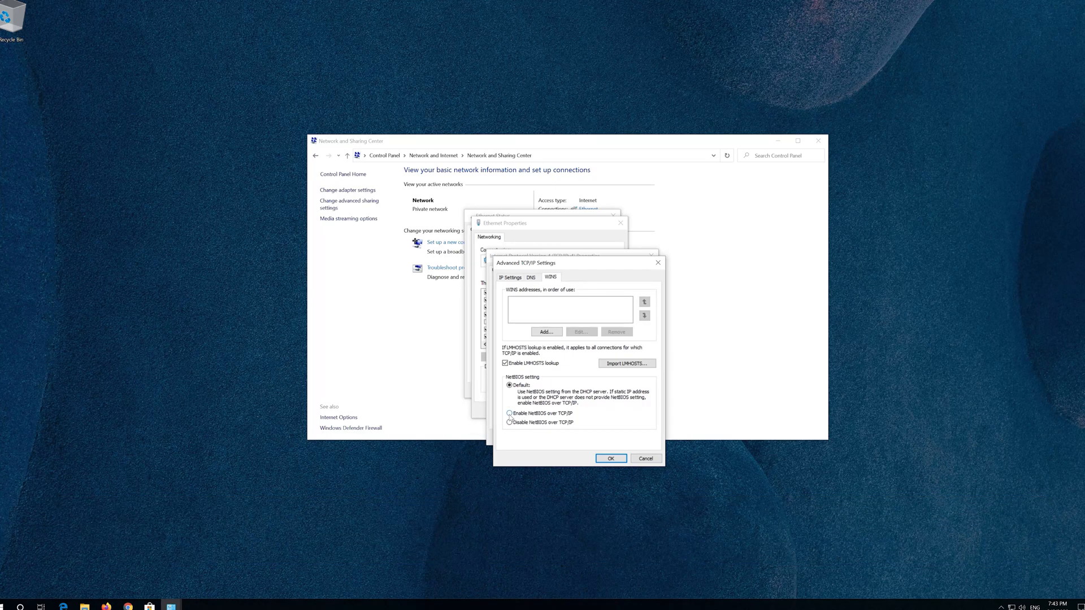
{"action": "left_click", "coordinate": [509, 414]}
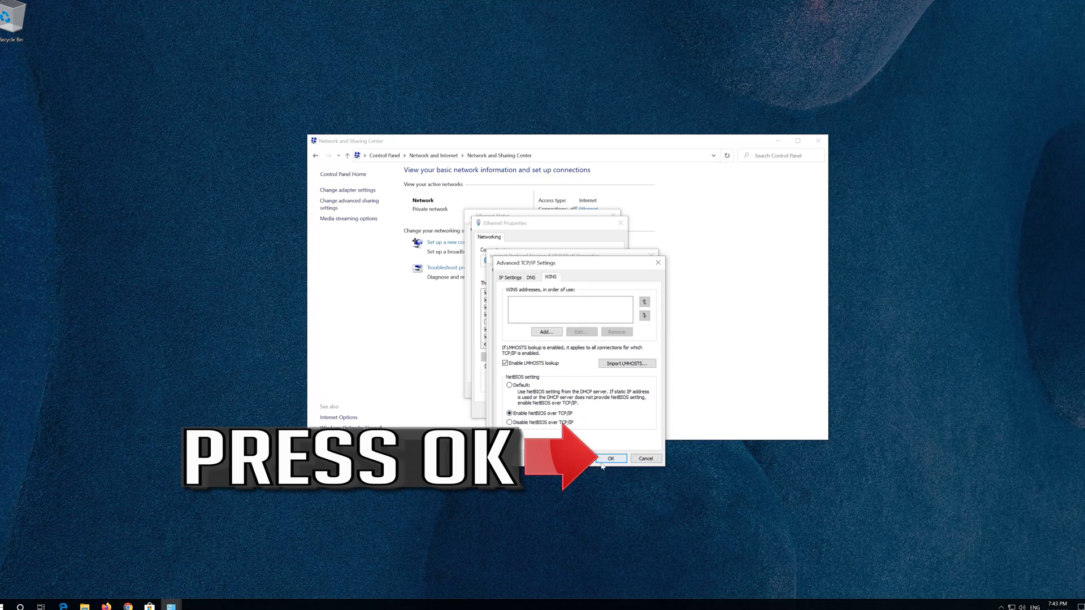
{"action": "left_click", "coordinate": [610, 457]}
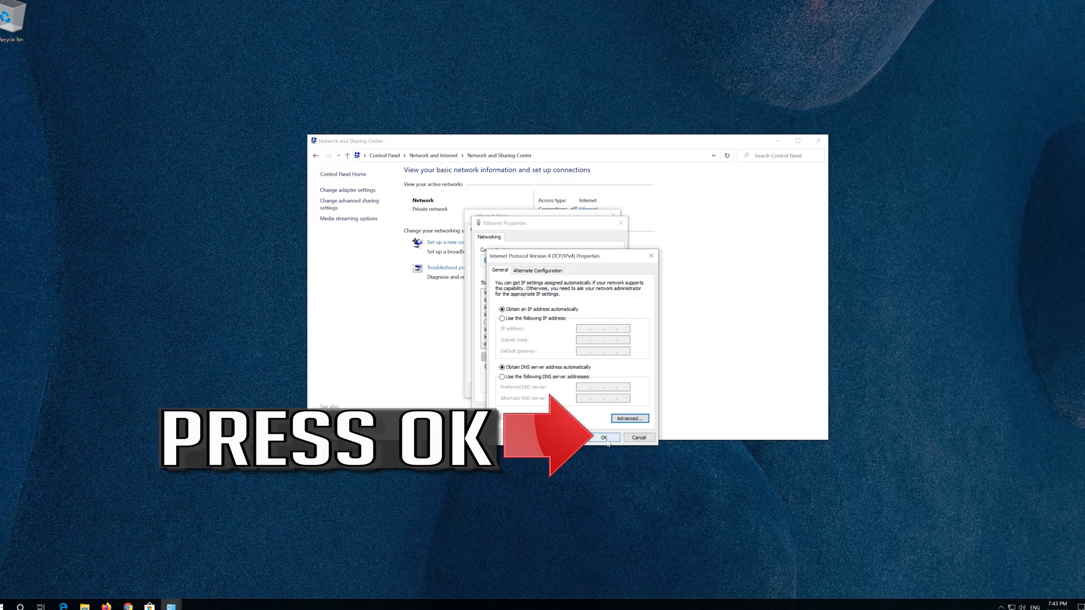
Step: Confirm IPv4 properties, then close Ethernet Properties, Ethernet Status and the Network and Sharing Center
{"action": "left_click", "coordinate": [602, 437]}
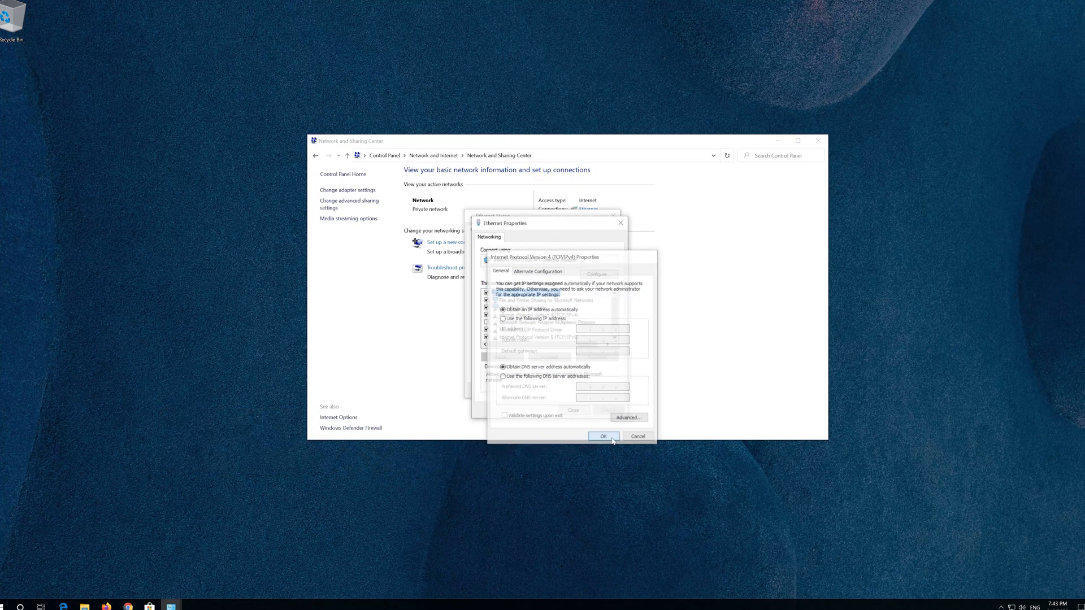
{"action": "left_click", "coordinate": [604, 436]}
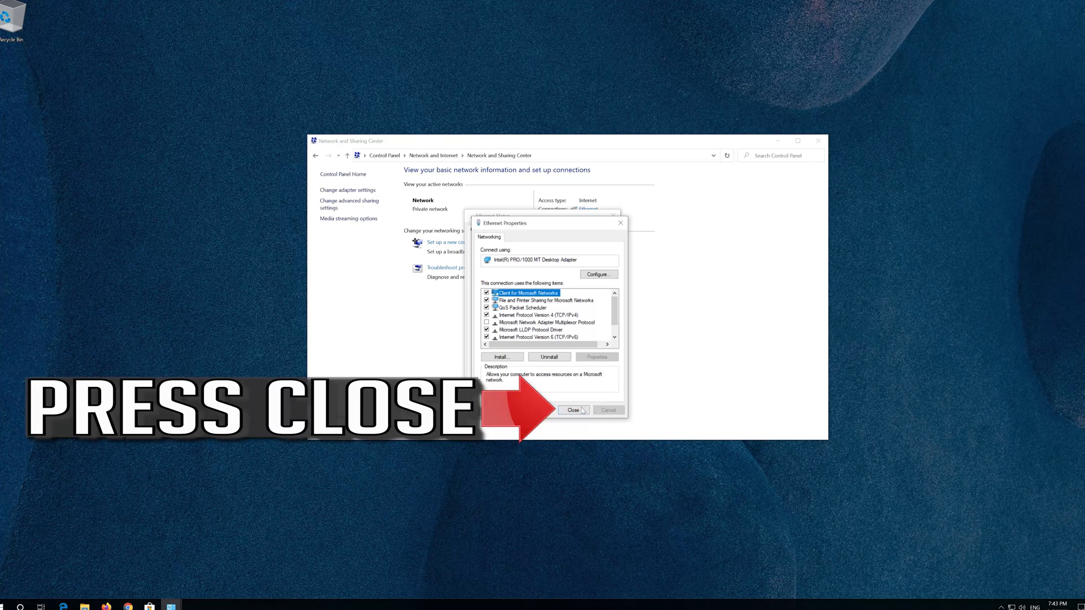
{"action": "left_click", "coordinate": [572, 409]}
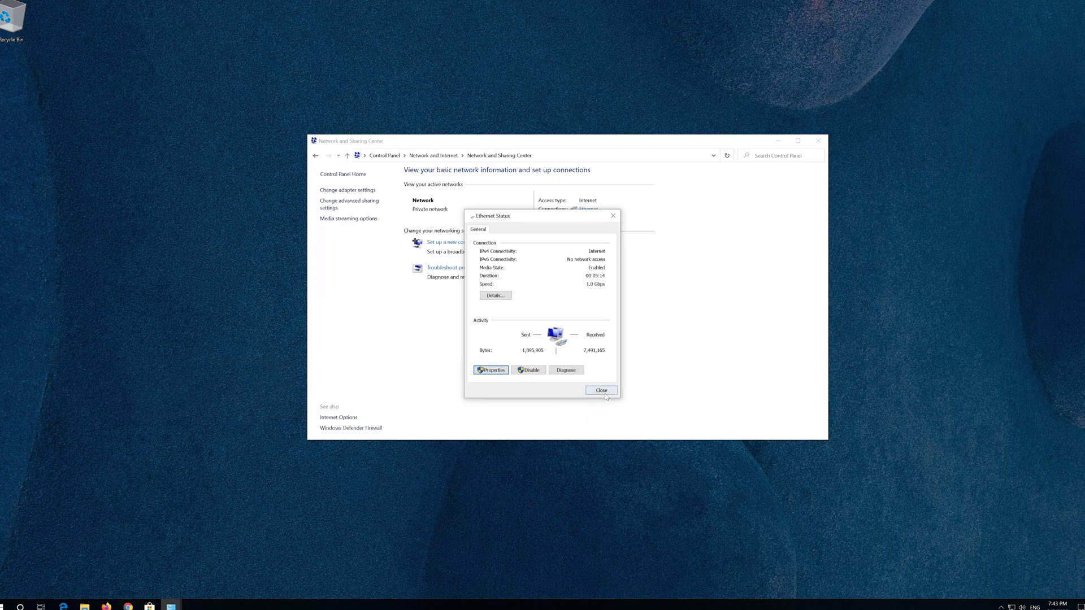
{"action": "left_click", "coordinate": [600, 390]}
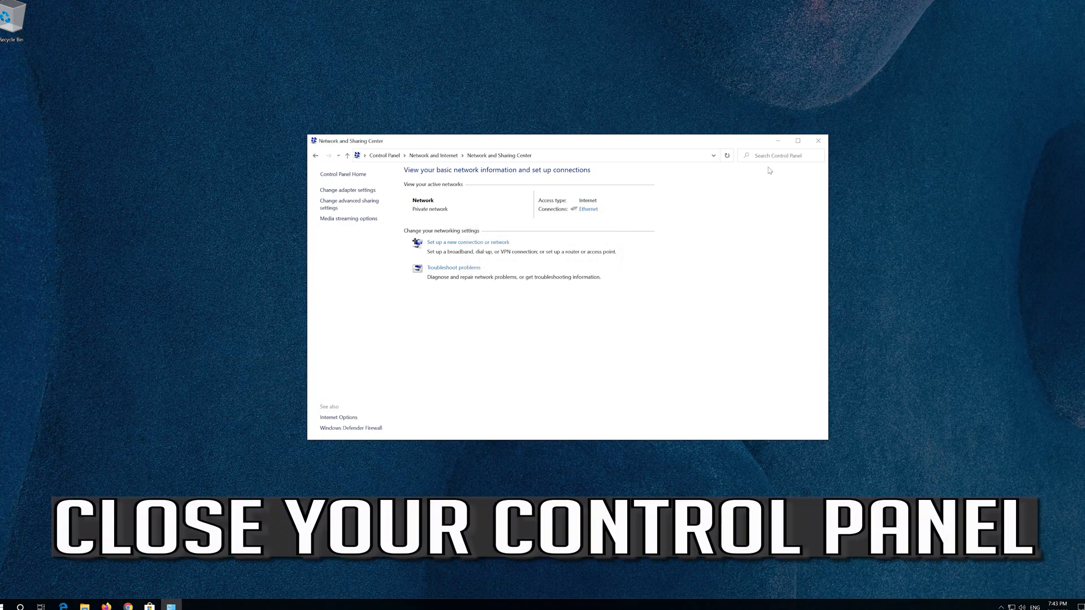
{"action": "left_click", "coordinate": [819, 140]}
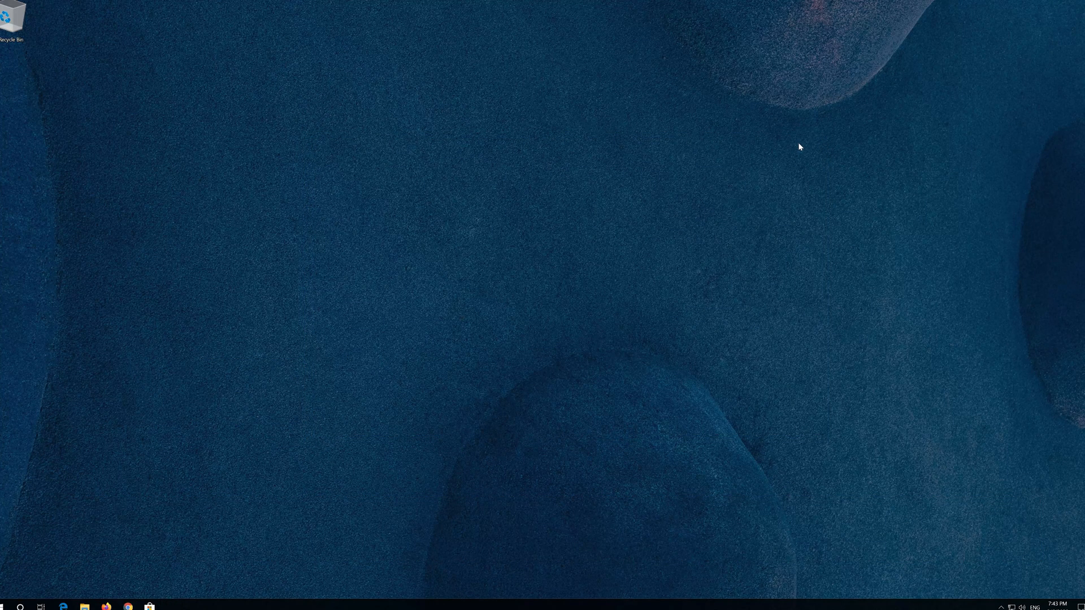
Step: From Start, go to Settings > Apps and scroll Apps & features down to Related settings
{"action": "left_click", "coordinate": [6, 607]}
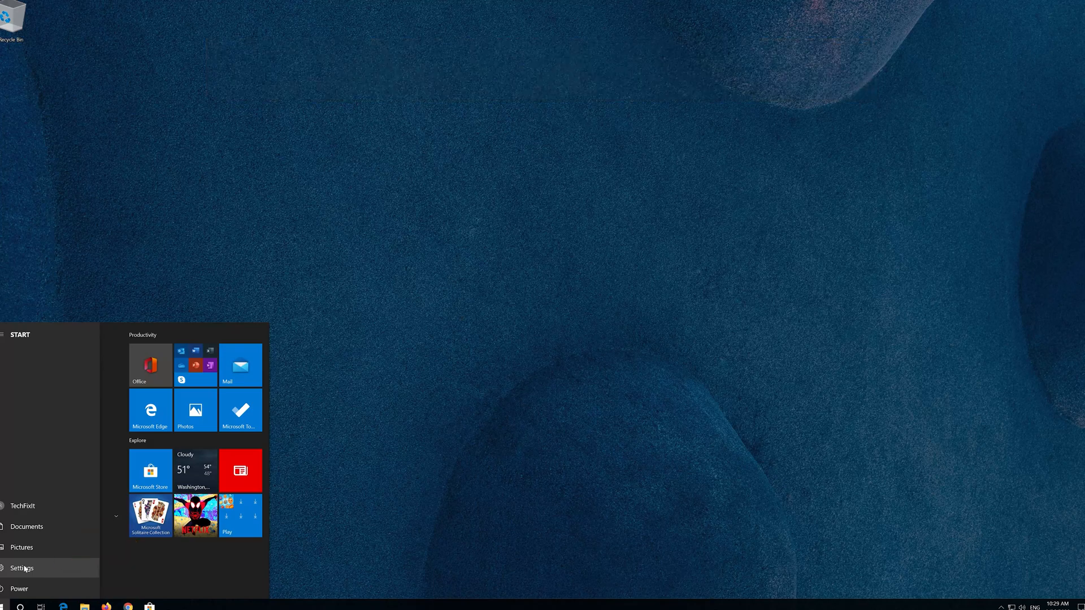
{"action": "left_click", "coordinate": [21, 568]}
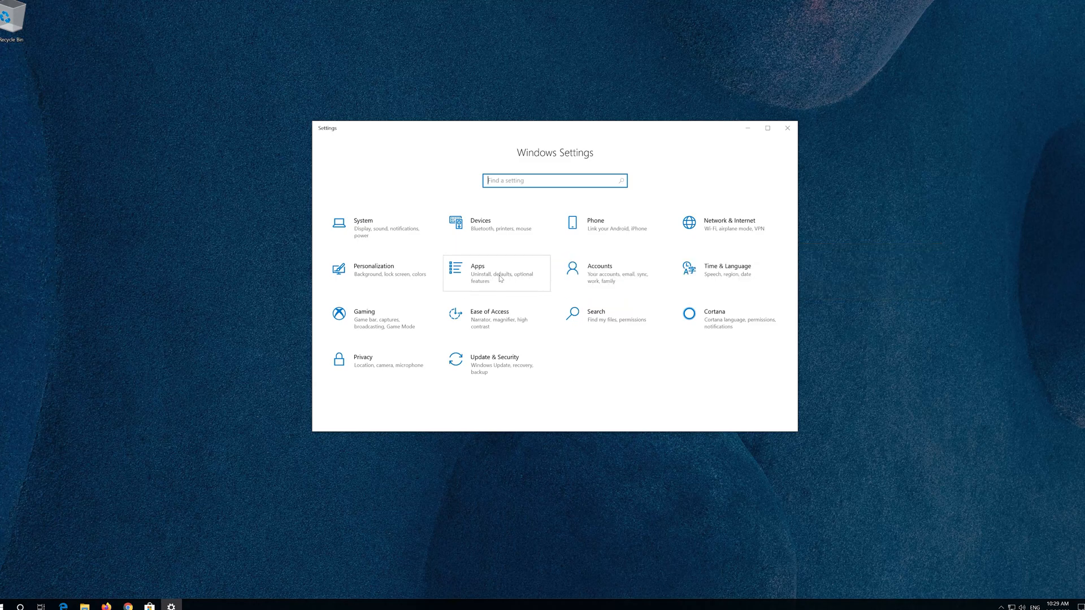
{"action": "left_click", "coordinate": [477, 273]}
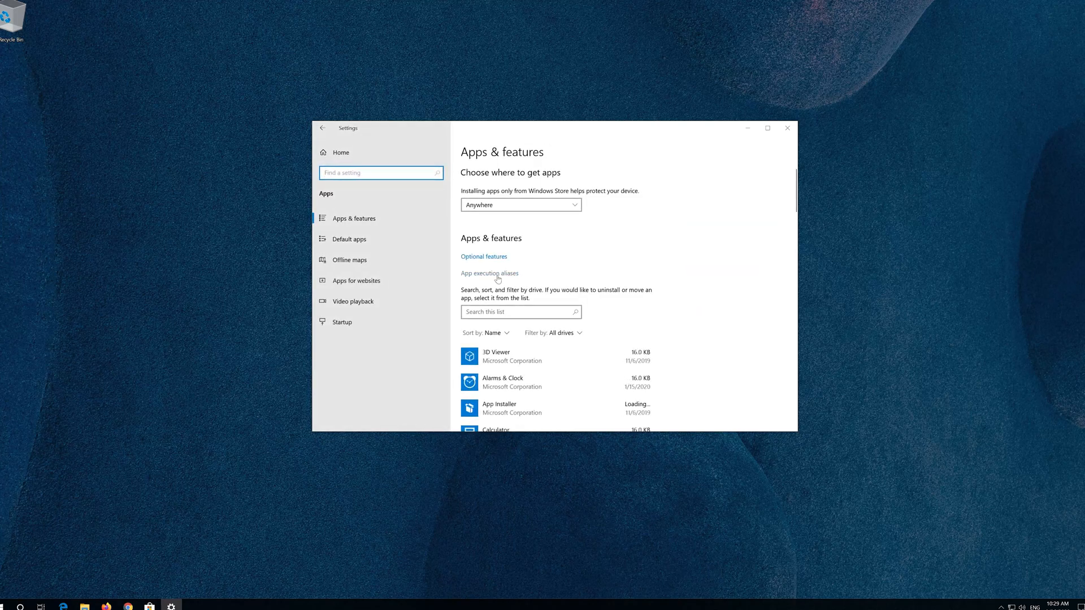
{"action": "scroll", "scroll_direction": "down", "scroll_amount": 3}
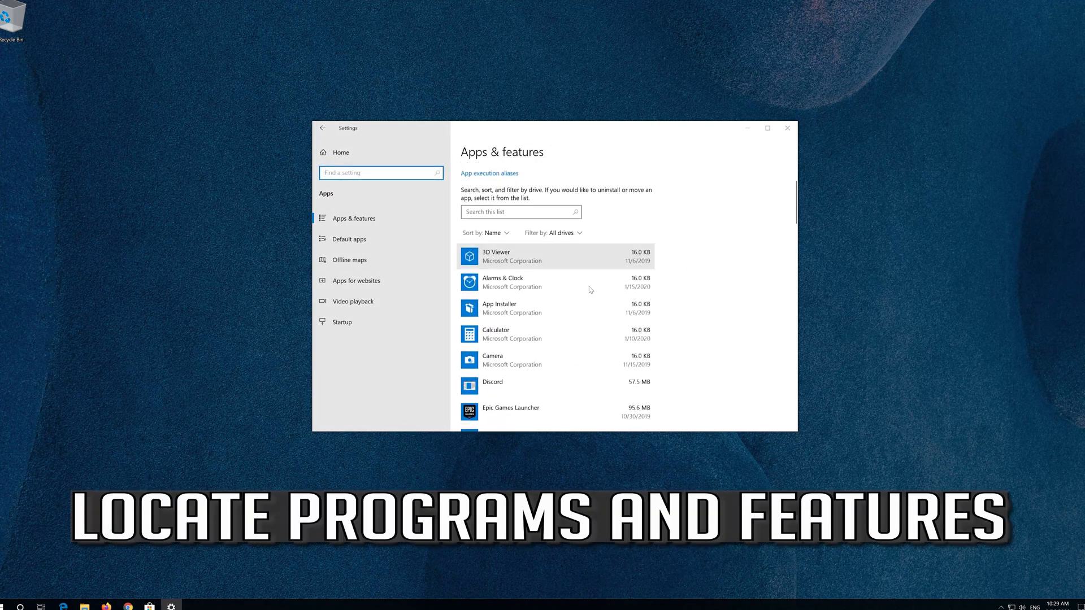
{"action": "scroll", "scroll_direction": "down", "scroll_amount": 3}
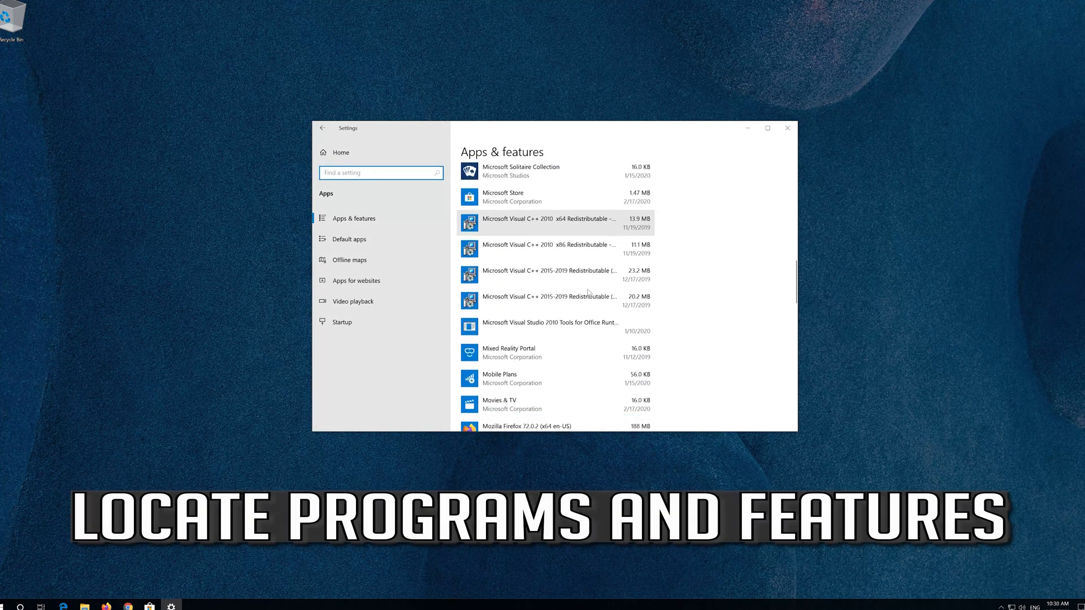
{"action": "scroll", "scroll_direction": "down", "scroll_amount": 3}
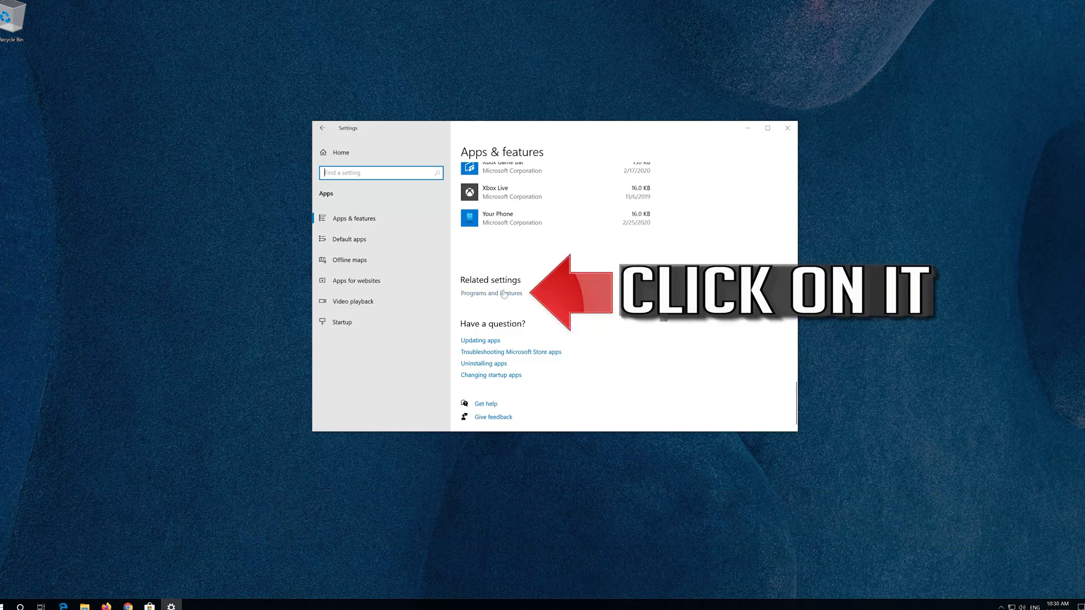
Step: Reach the Windows Features list via Programs and Features, scrolled to SMB 1.0/CIFS File Sharing Support
{"action": "left_click", "coordinate": [491, 293]}
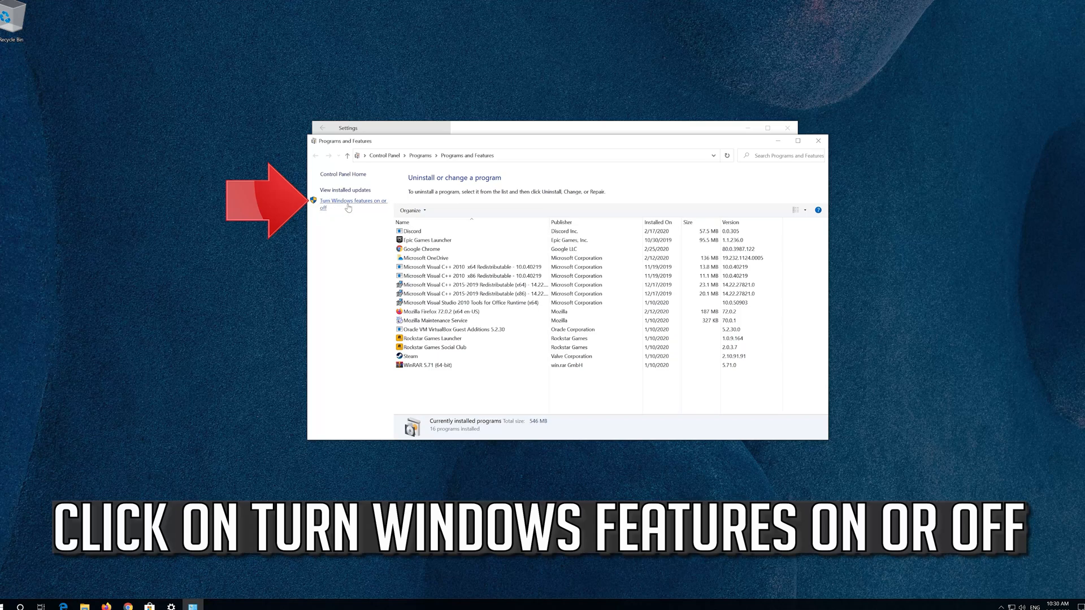
{"action": "left_click", "coordinate": [350, 203]}
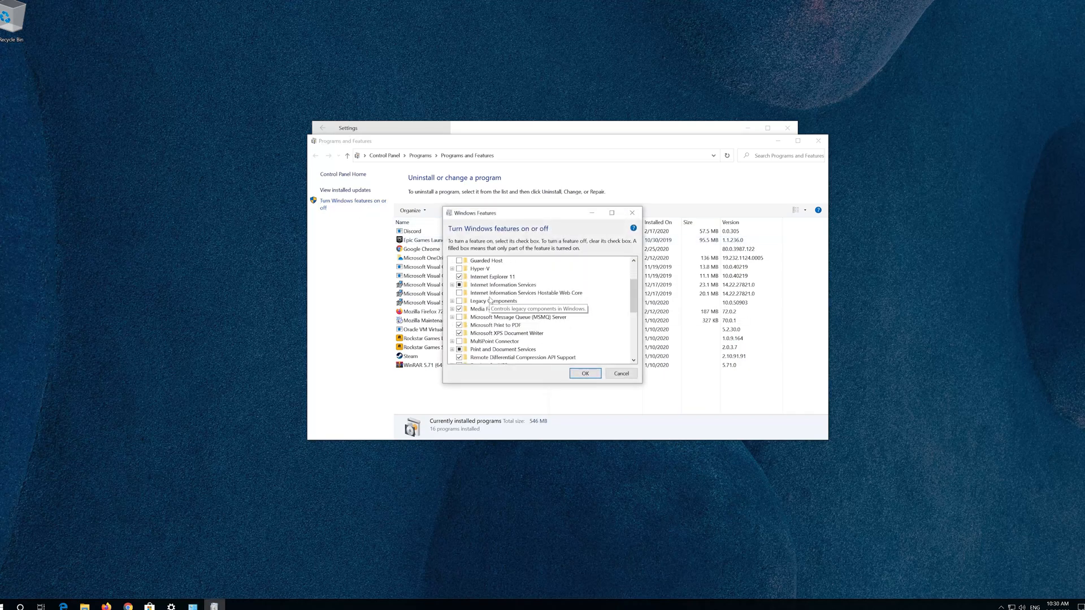
{"action": "scroll", "scroll_direction": "down", "scroll_amount": 3}
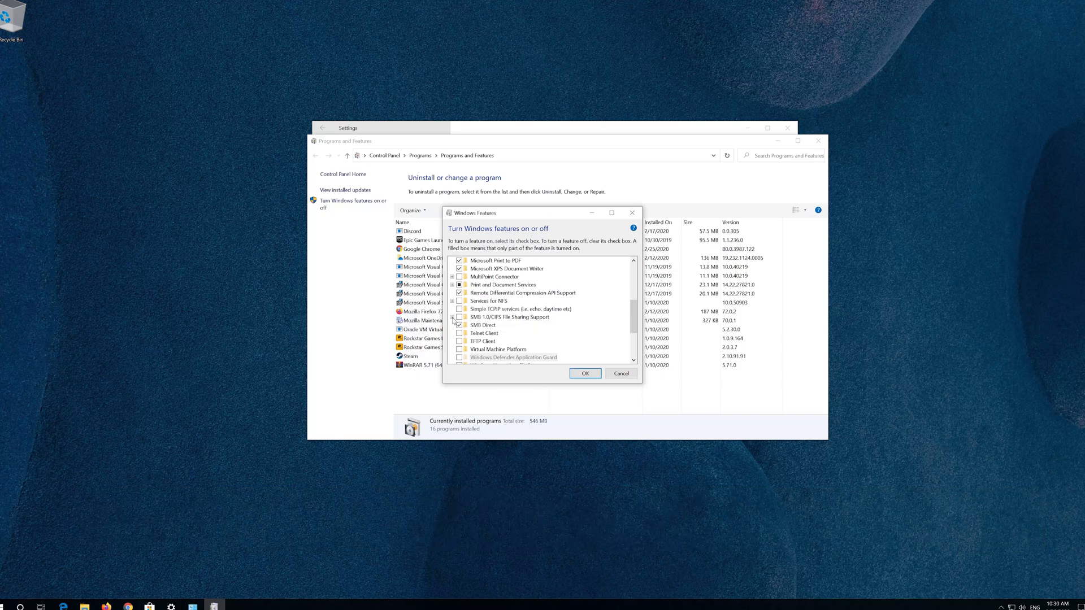
Step: Turn on SMB 1.0/CIFS Client under SMB 1.0/CIFS File Sharing Support, apply, and restart now
{"action": "left_click", "coordinate": [451, 316]}
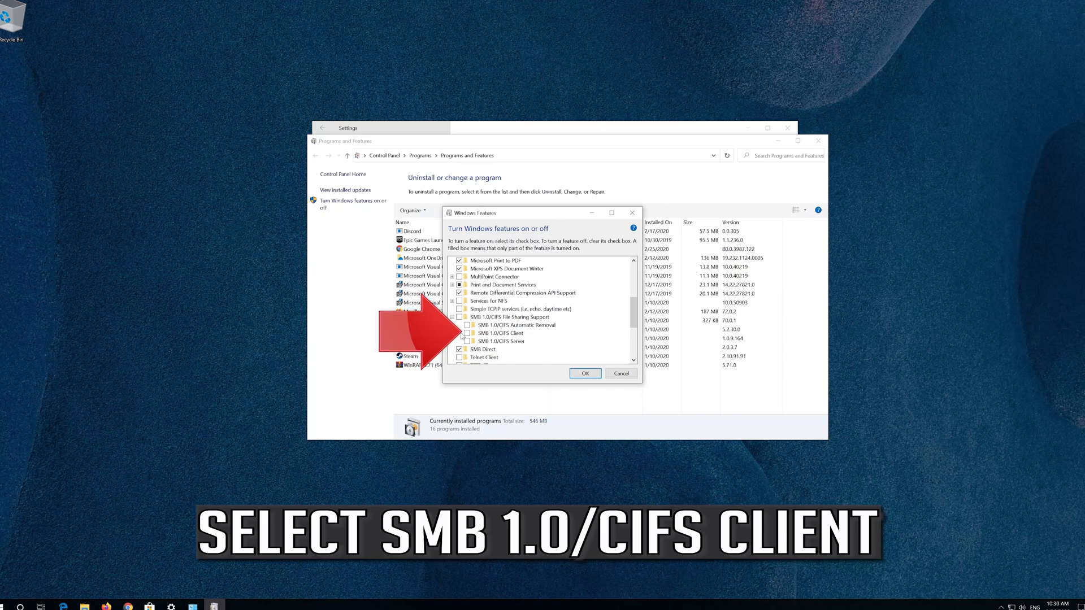
{"action": "mouse_move", "coordinate": [490, 332]}
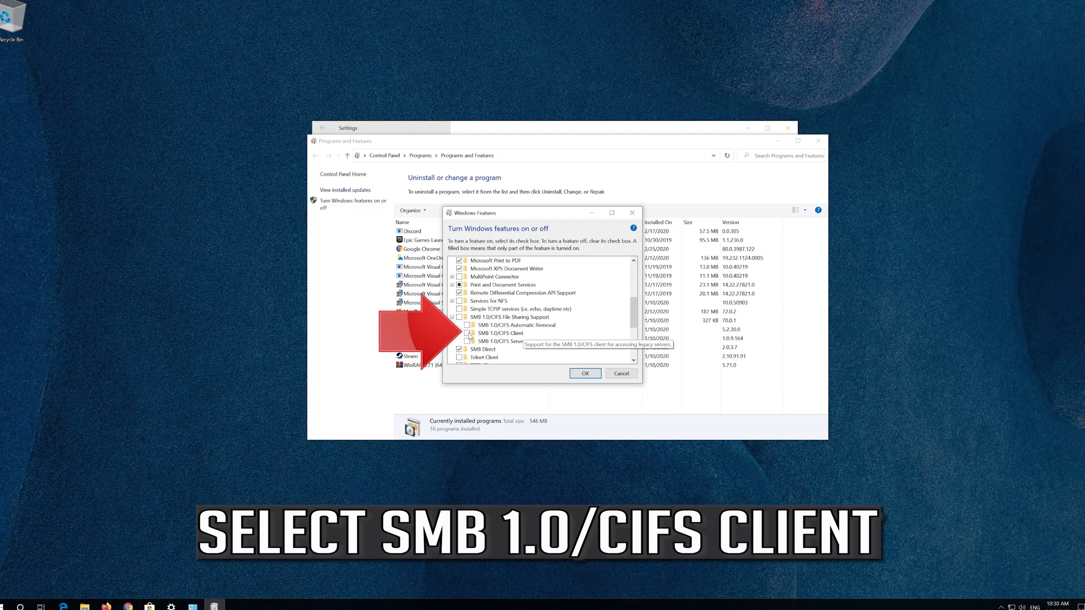
{"action": "left_click", "coordinate": [466, 332]}
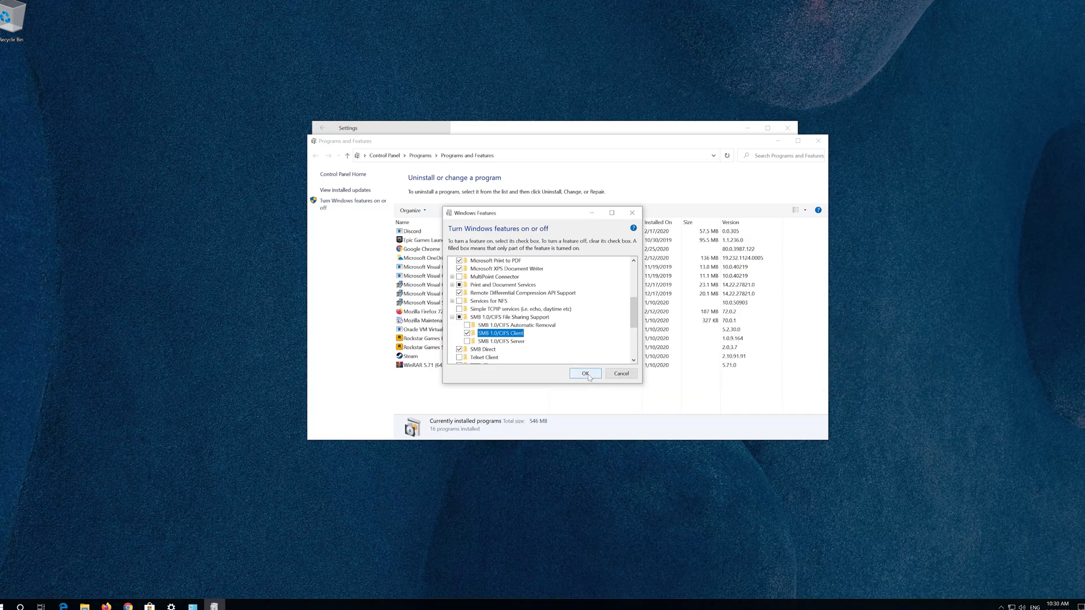
{"action": "left_click", "coordinate": [584, 374]}
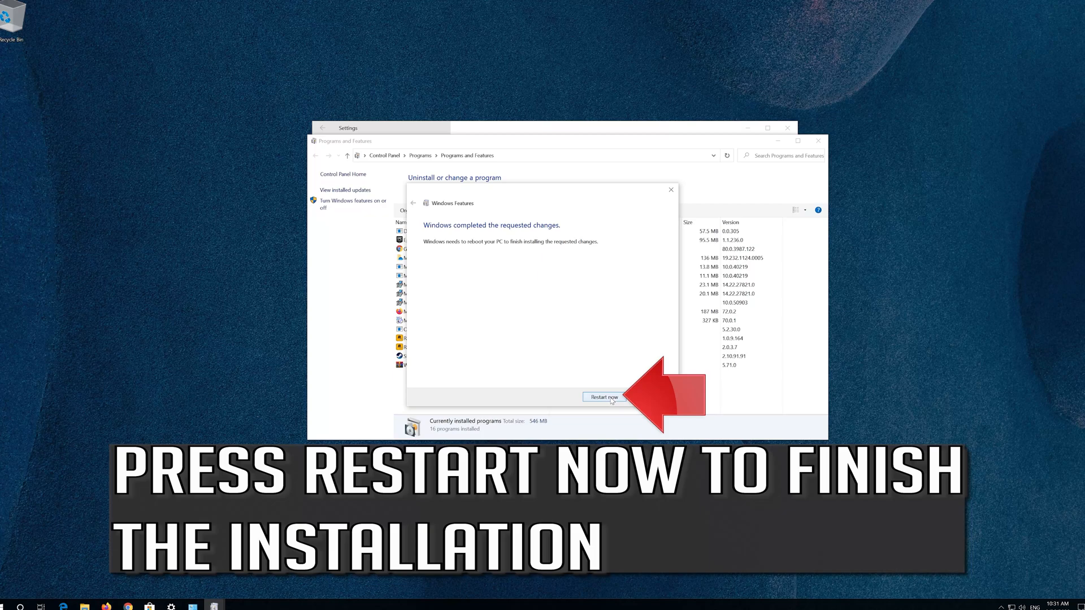
{"action": "left_click", "coordinate": [604, 397]}
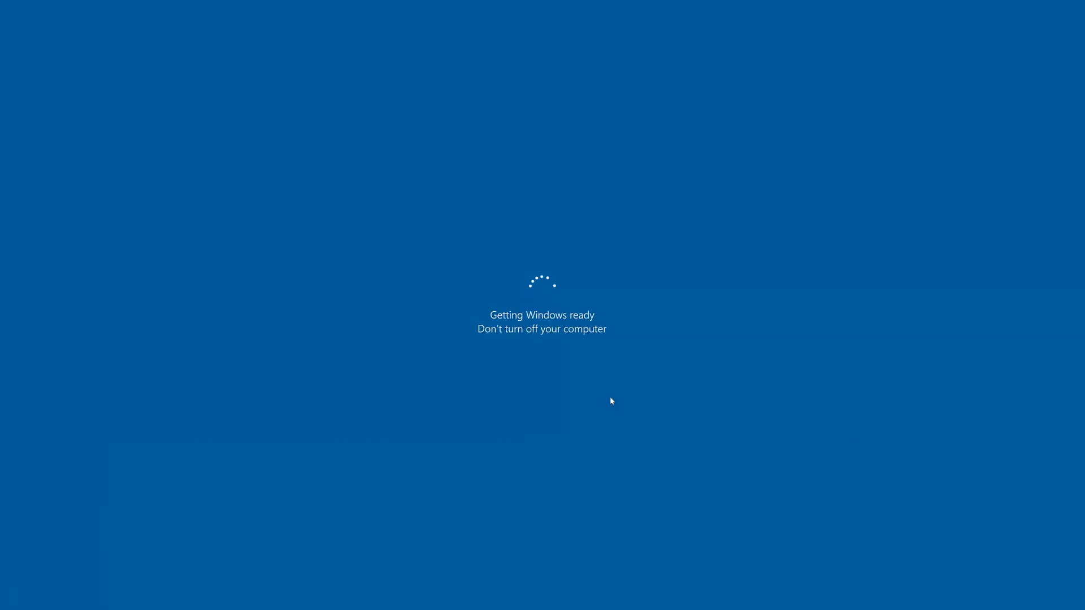